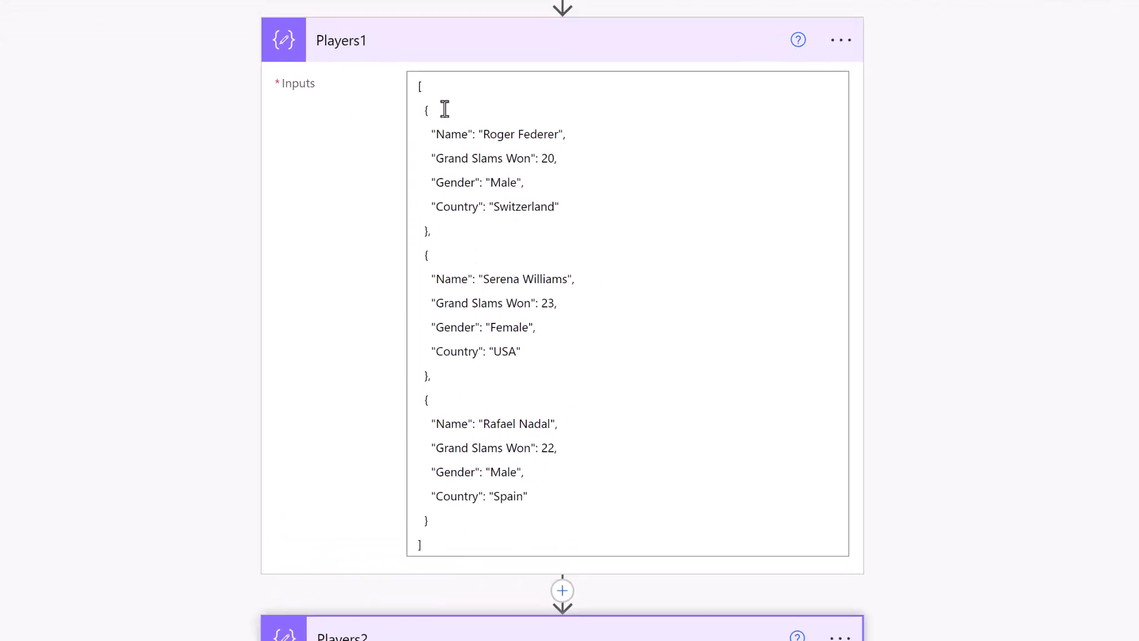
mouse_move(452, 171)
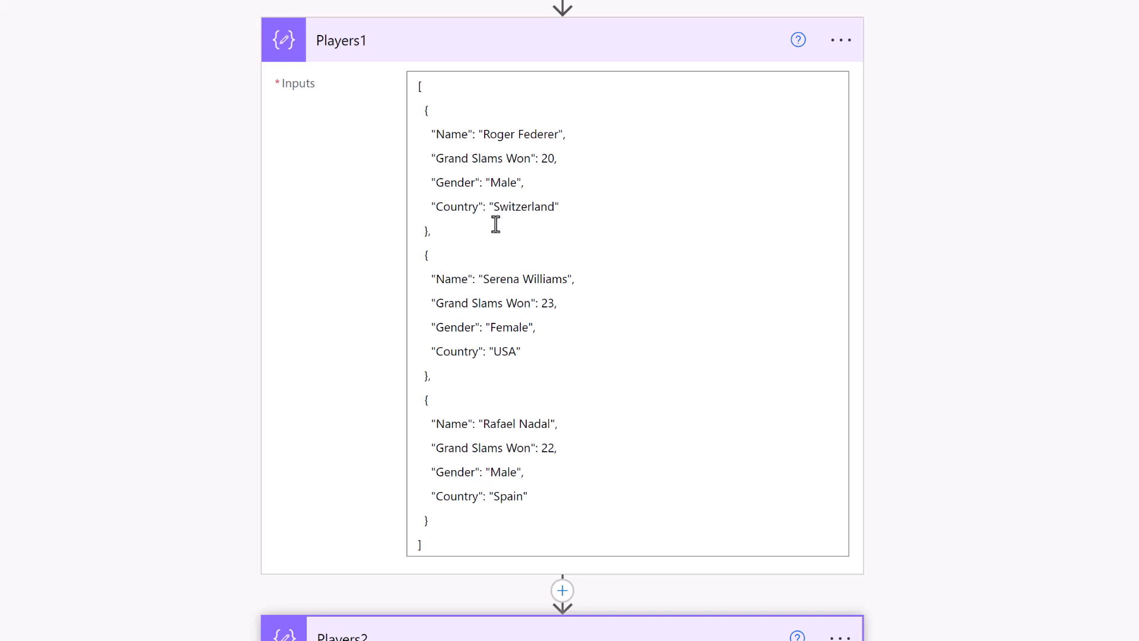
- Look through the Players2 Compose array and pick out its Name property
scroll("down", 3)
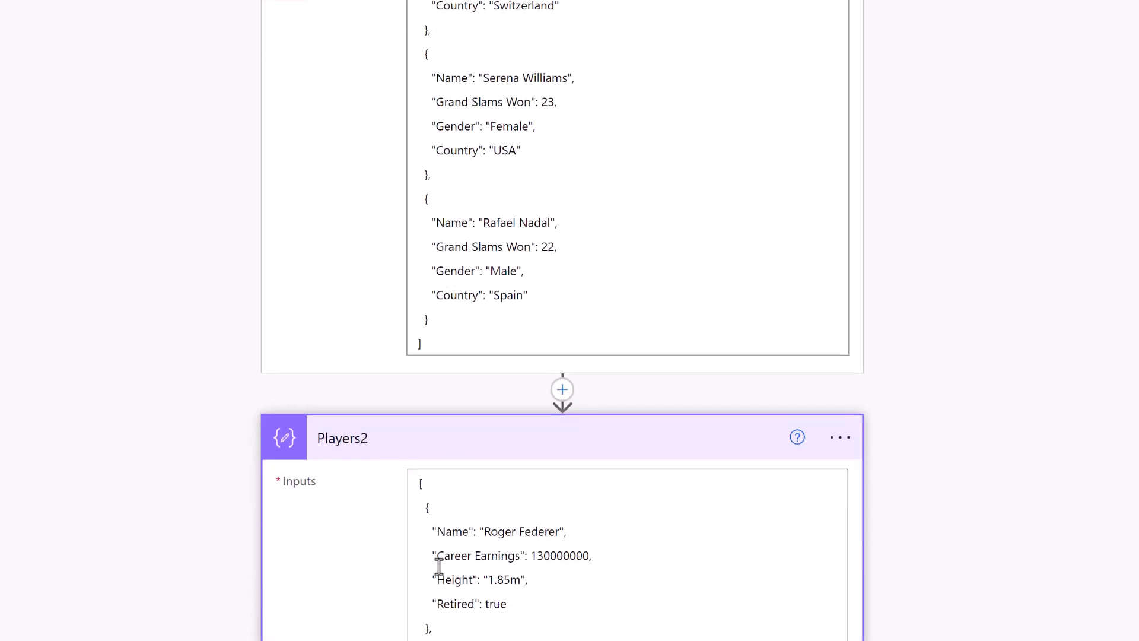
left_click(509, 532)
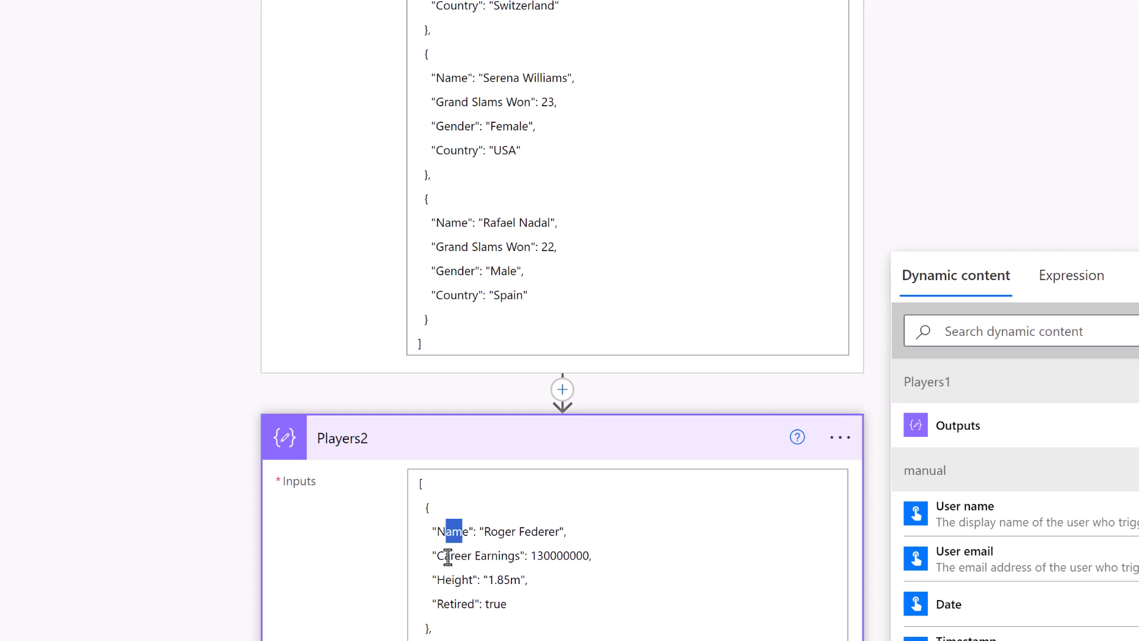
double_click(481, 555)
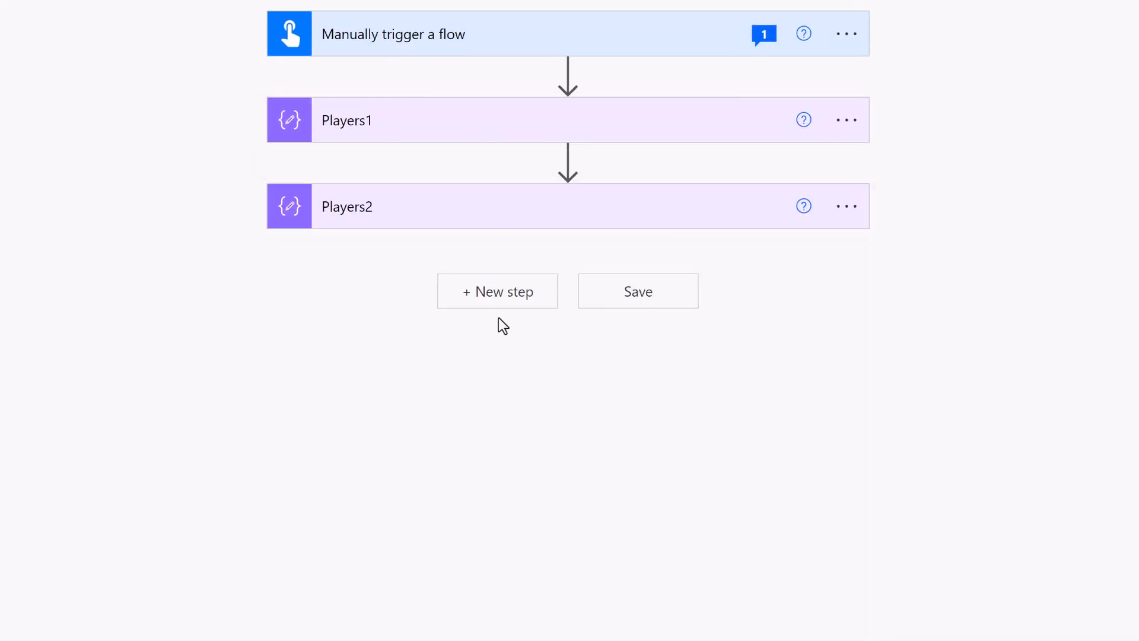
- Add a PowerTools Merge Arrays step using Players1 and Players2 outputs with common property Name
left_click(498, 291)
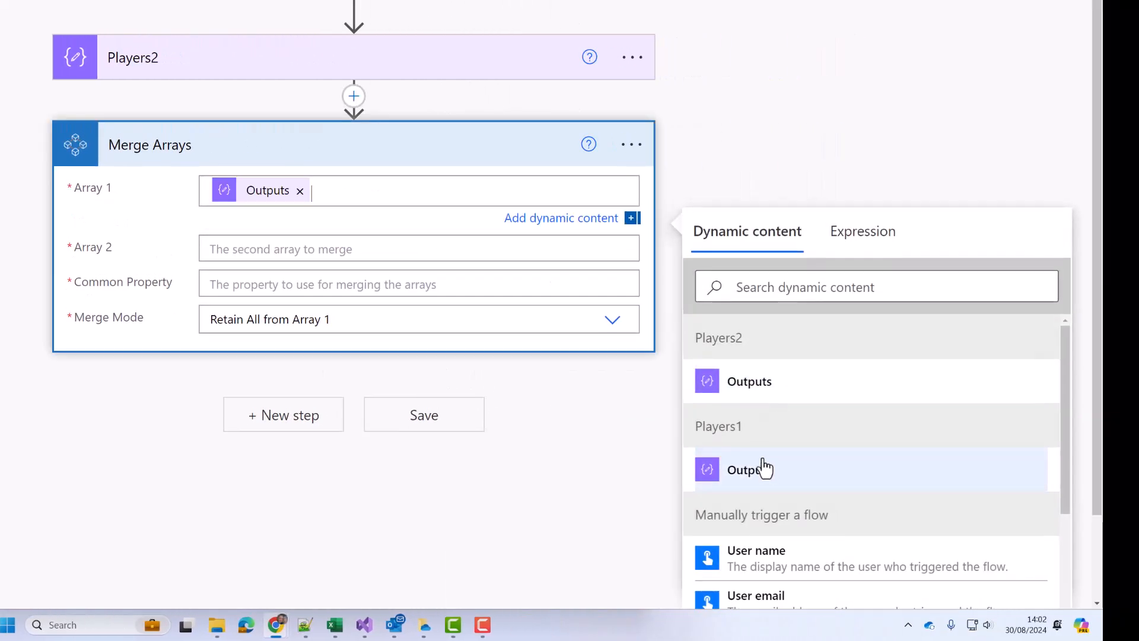
left_click(750, 470)
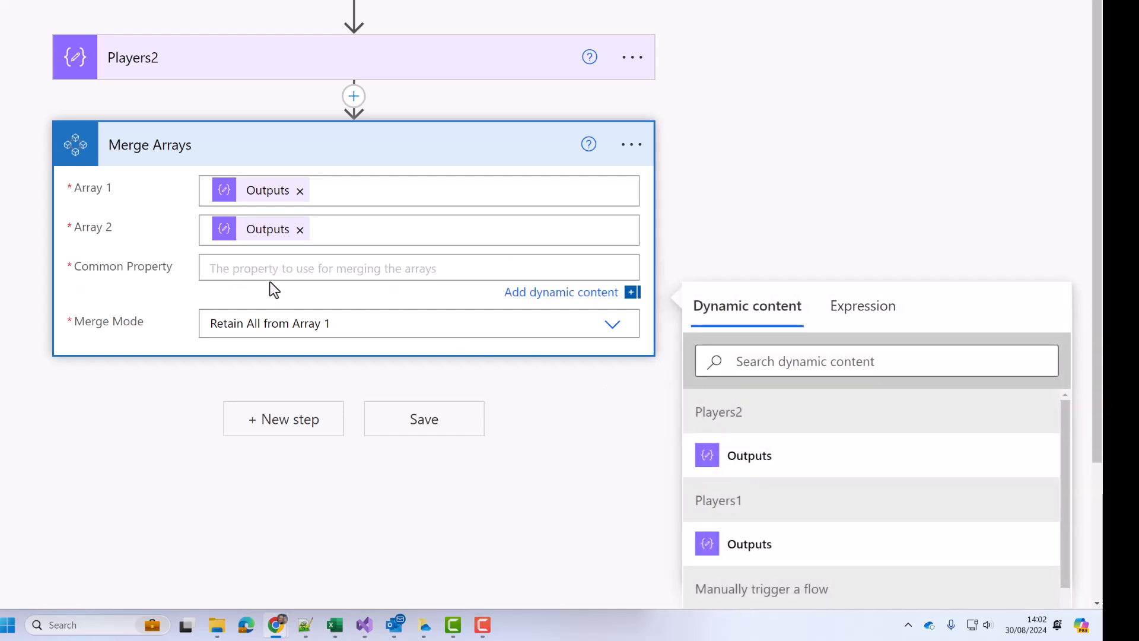
type("Name")
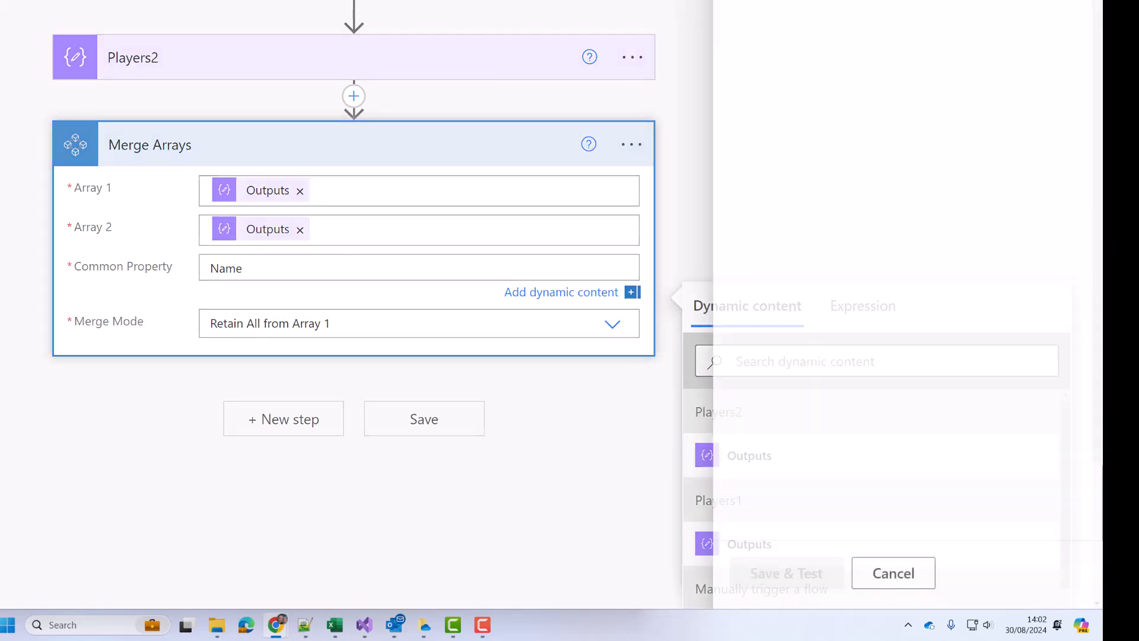
- Save the Merge Demo flow and run a manual test through to the Done confirmation
left_click(423, 419)
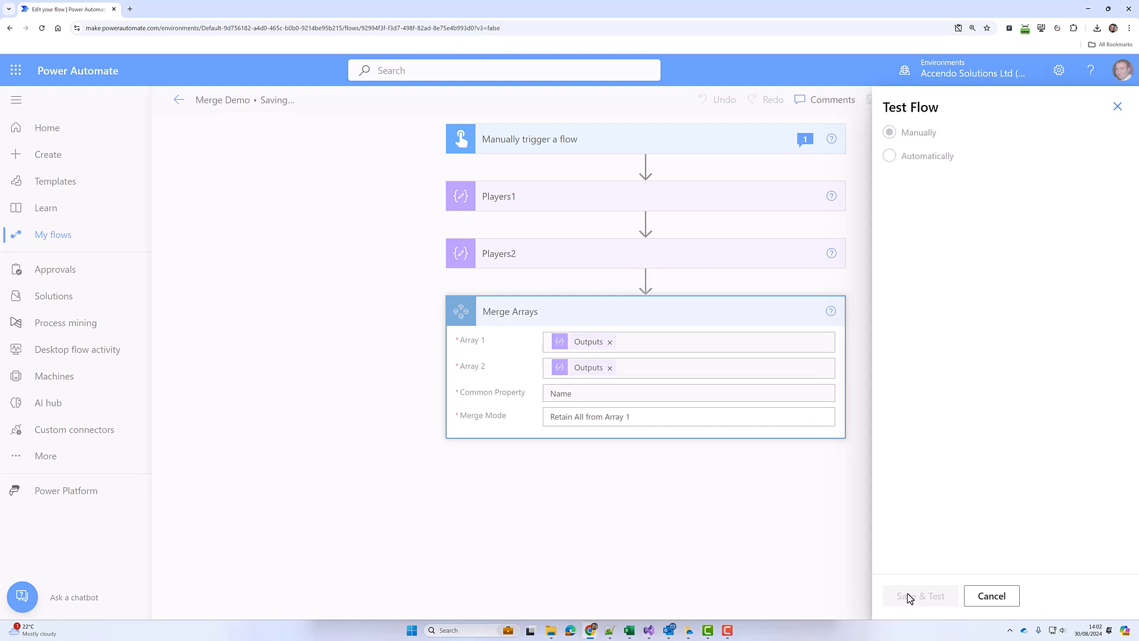
mouse_move(769, 501)
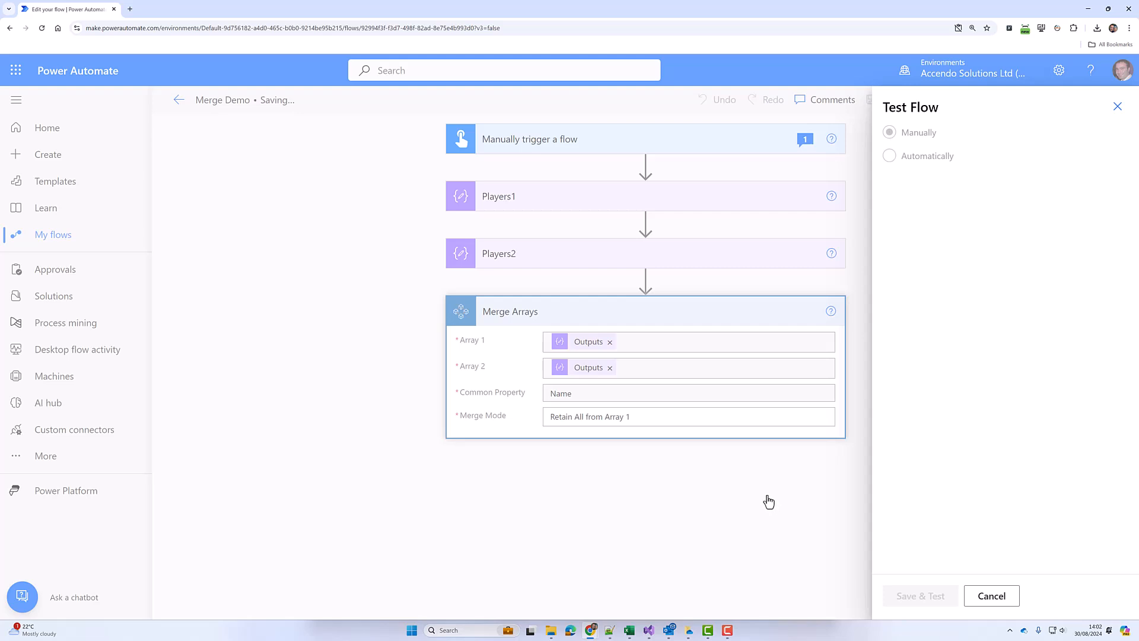
mouse_move(737, 475)
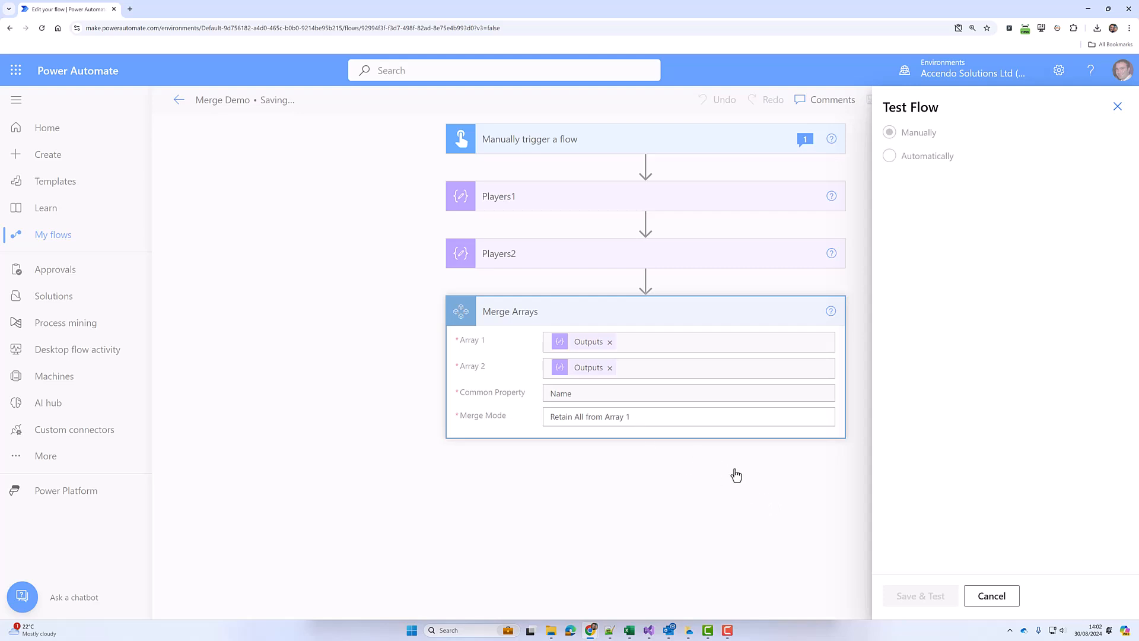
left_click(918, 596)
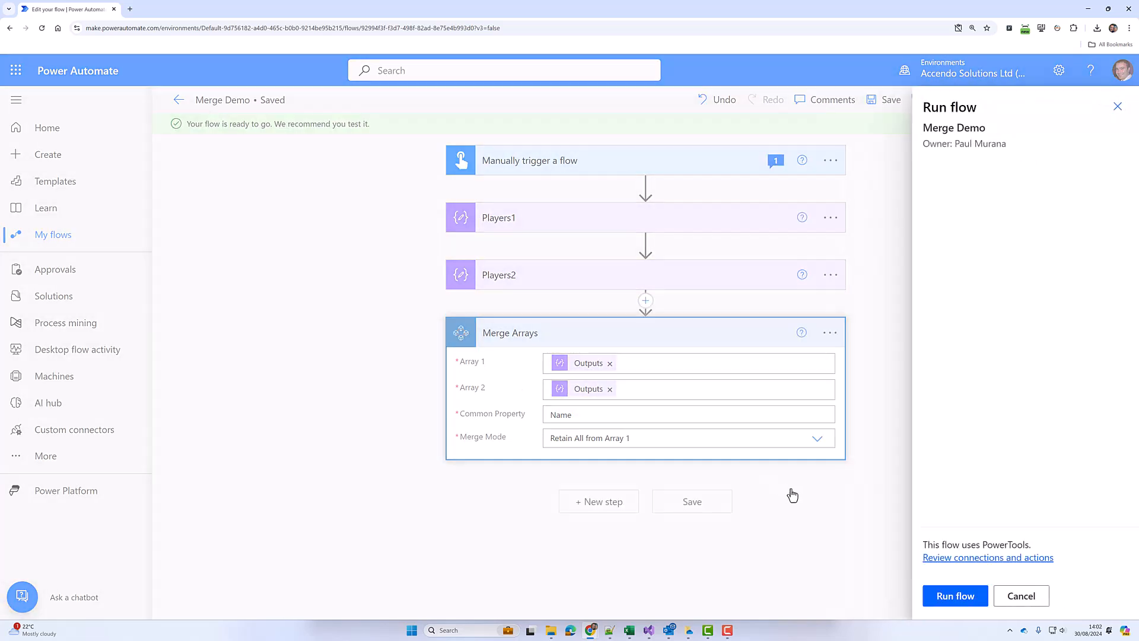
left_click(954, 596)
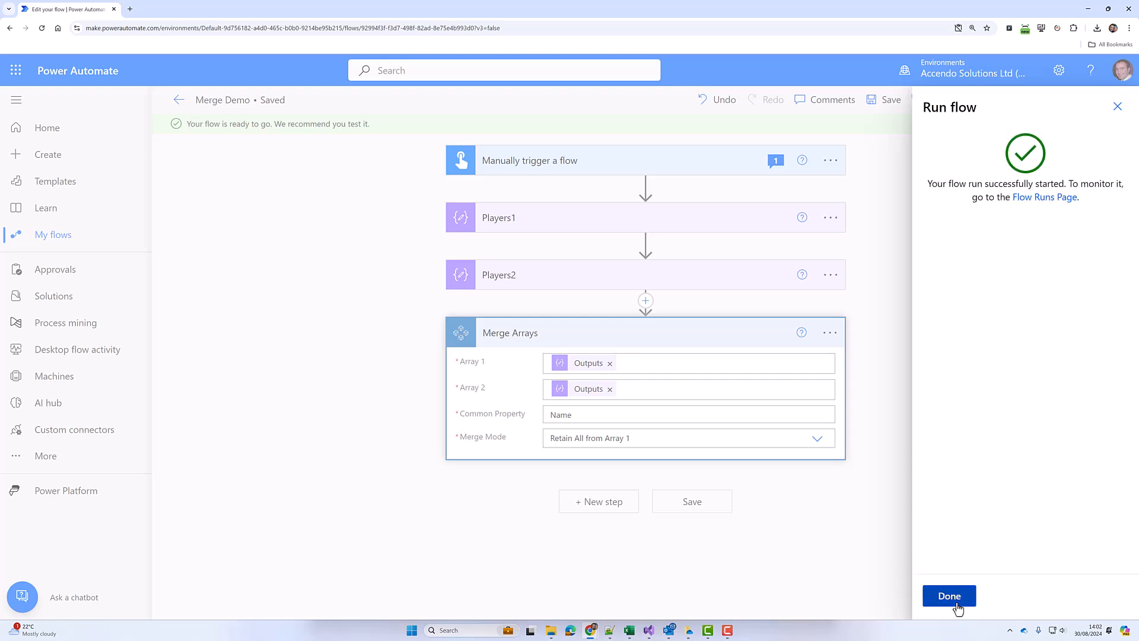
left_click(950, 596)
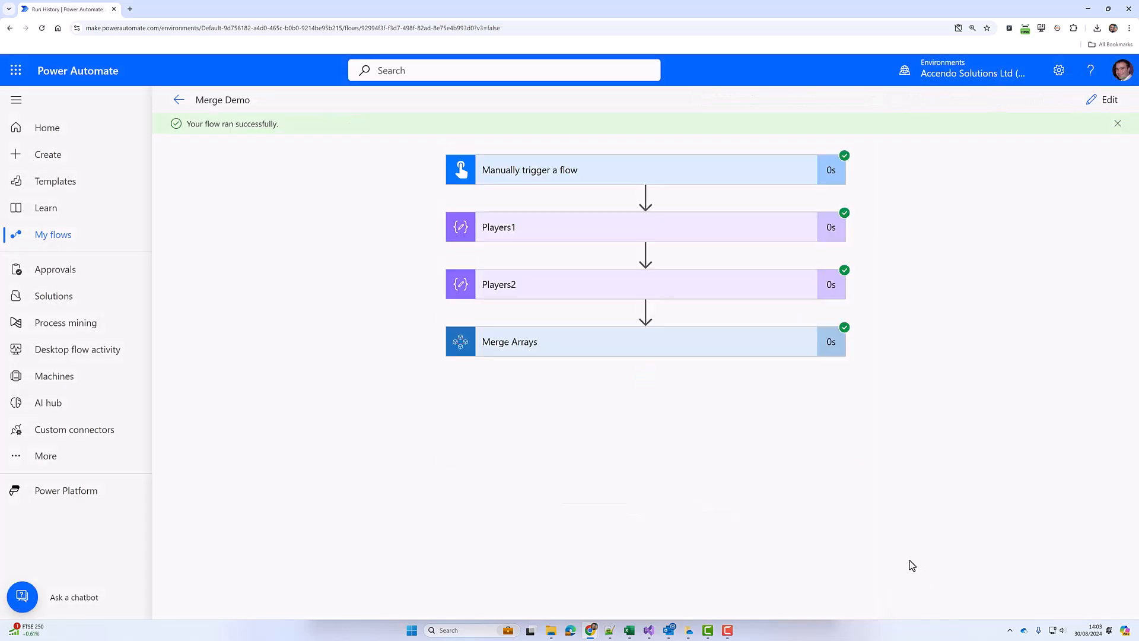
- Expand the Merge Arrays run details and scroll through its inputs and outputs
left_click(646, 342)
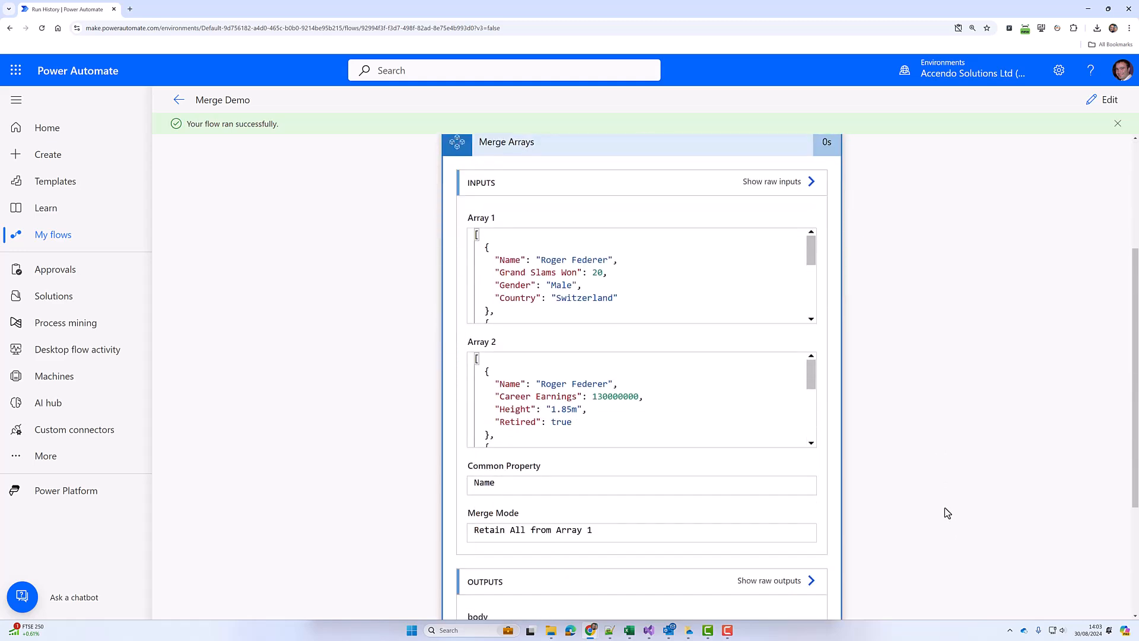
scroll("down", 3)
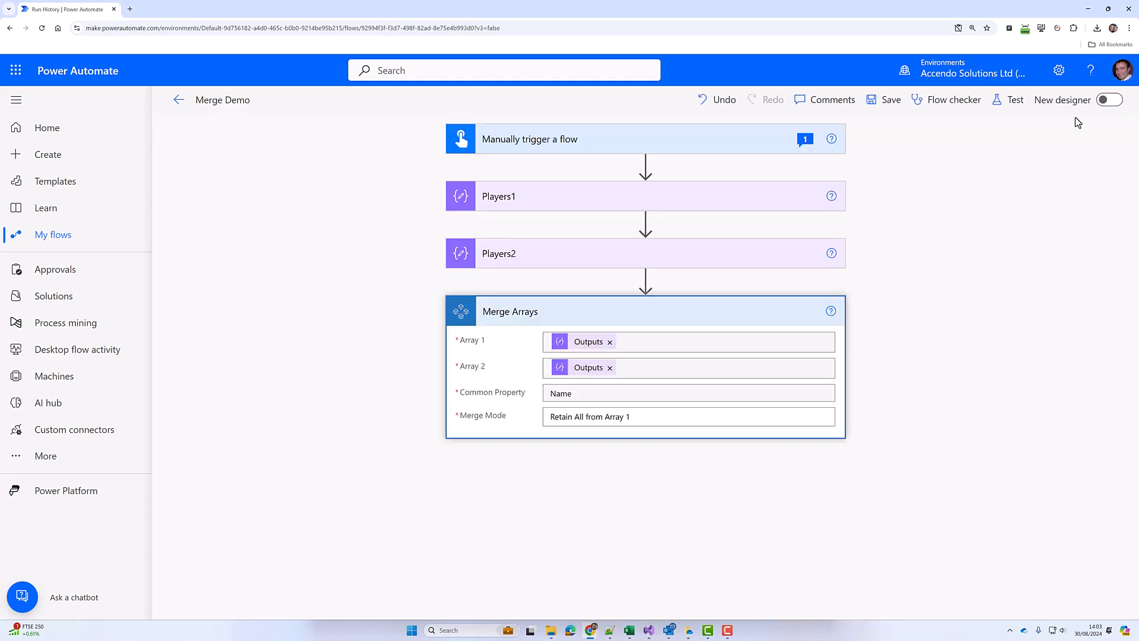
- Set Merge Mode to Intersection Only and save the flow
left_click(689, 416)
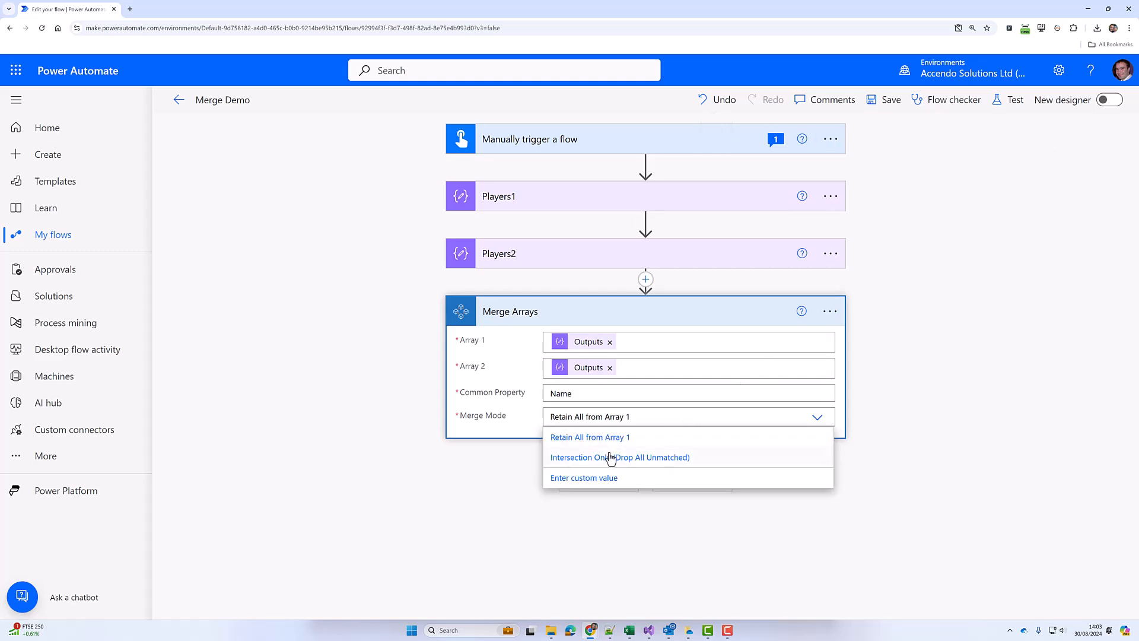
left_click(620, 457)
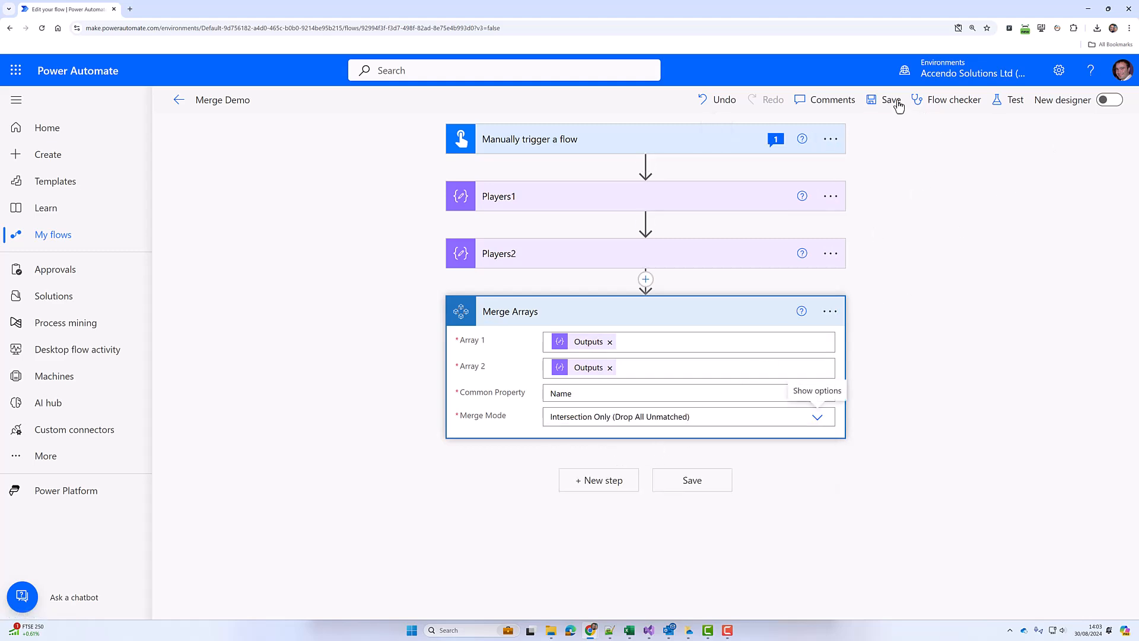
left_click(890, 100)
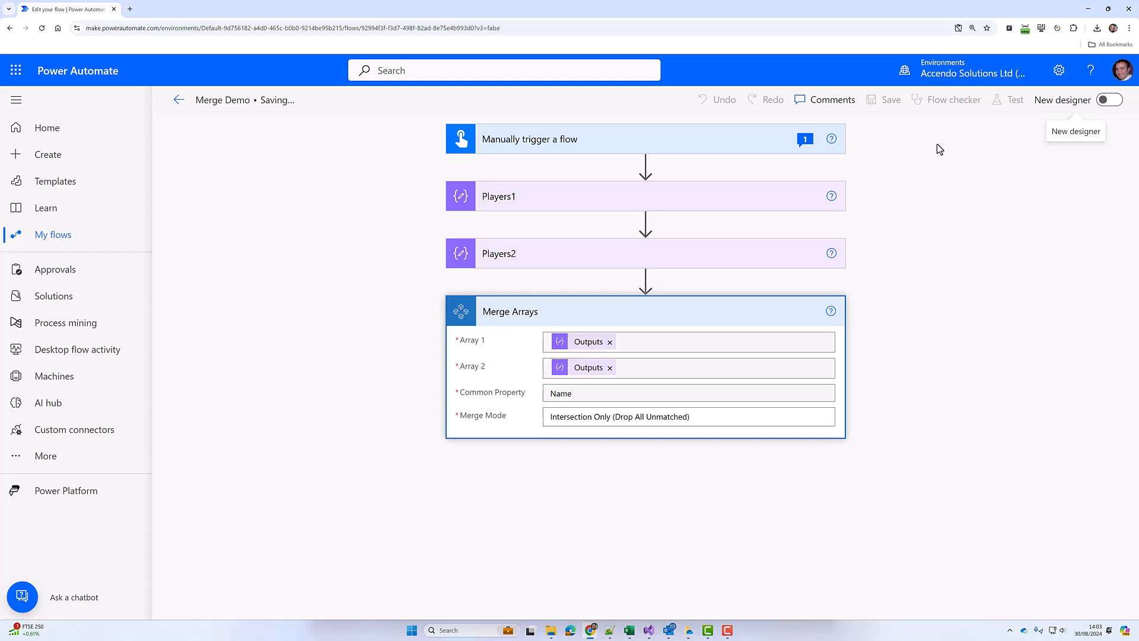
mouse_move(940, 146)
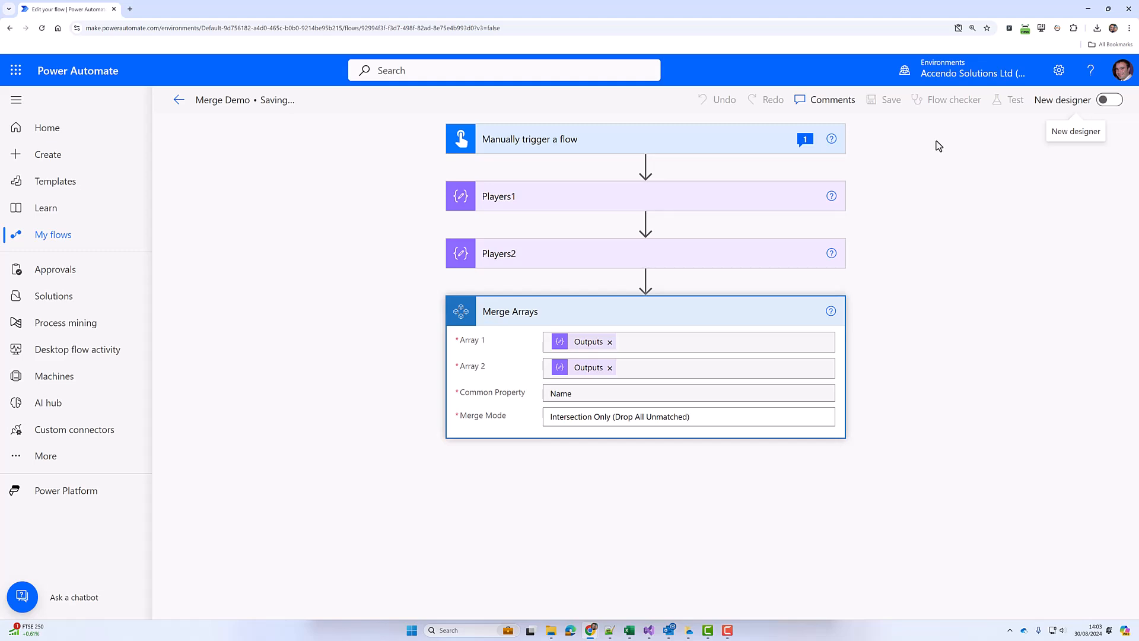
mouse_move(957, 162)
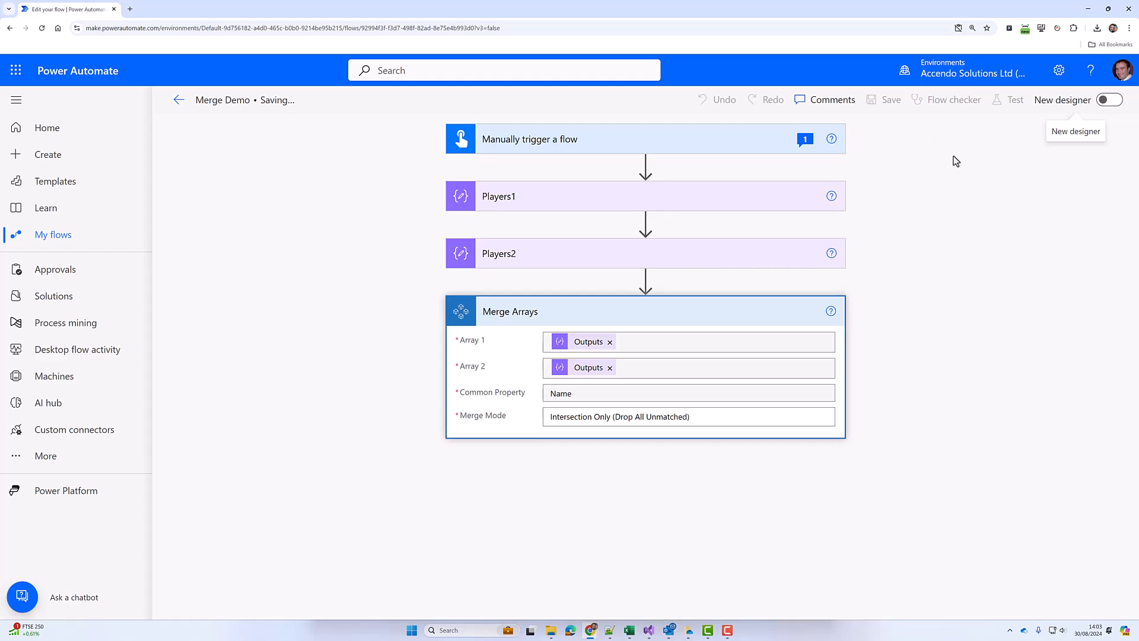
mouse_move(749, 210)
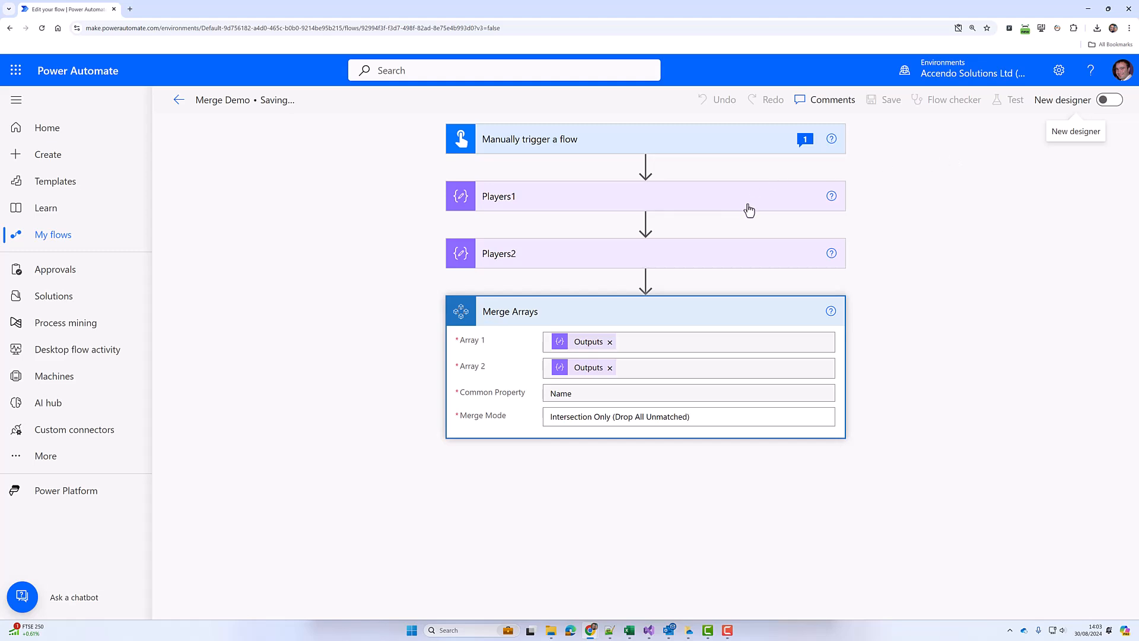
- Run a manual test of the saved flow to produce the matched-only player output
left_click(890, 99)
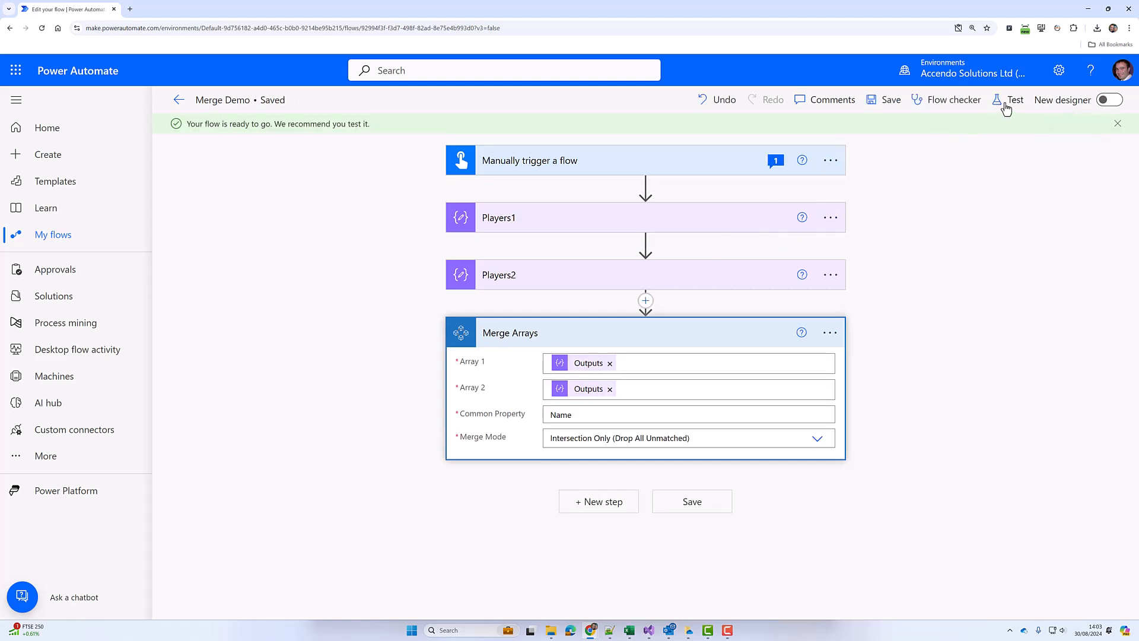
left_click(1014, 100)
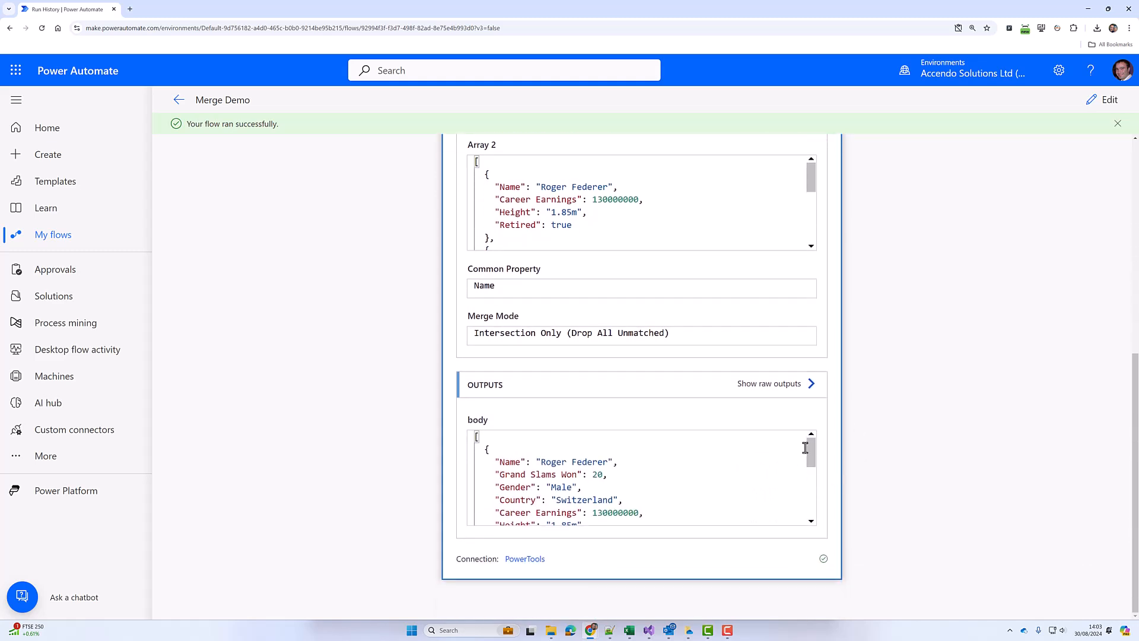
- Scroll the Intersection Only run output, then return to editing the flow
scroll("down", 3)
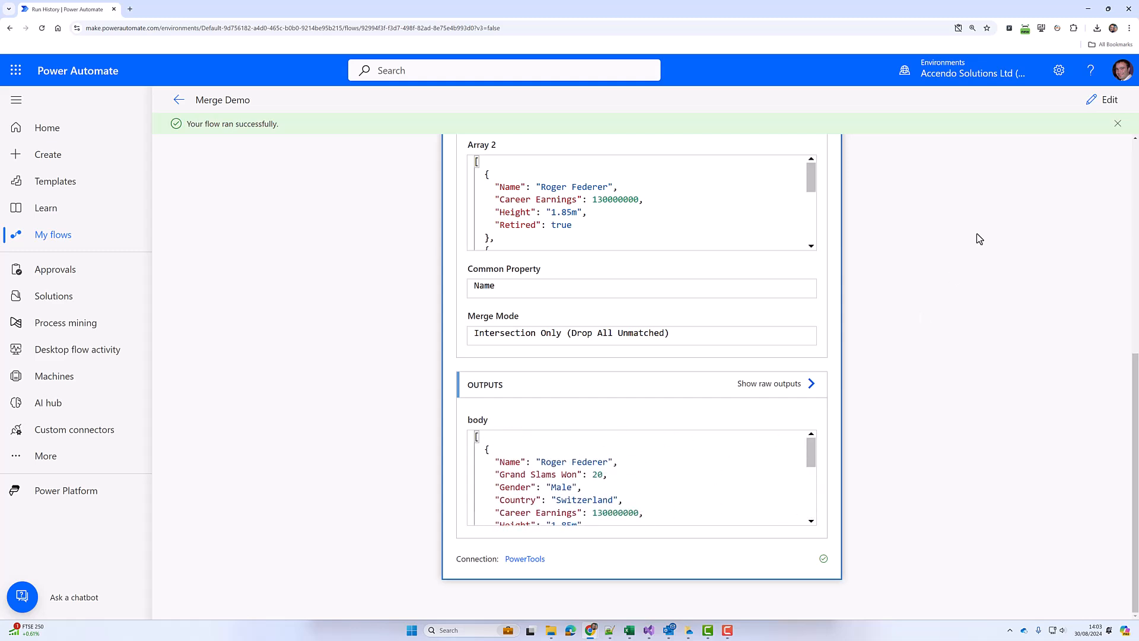
left_click(1108, 100)
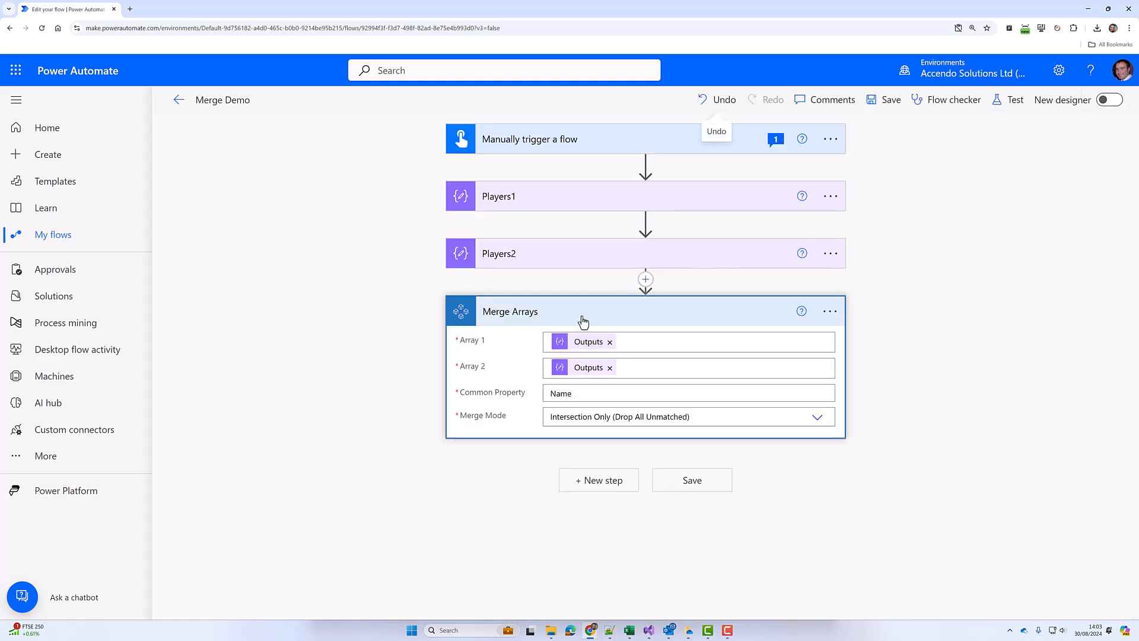
mouse_move(533, 321)
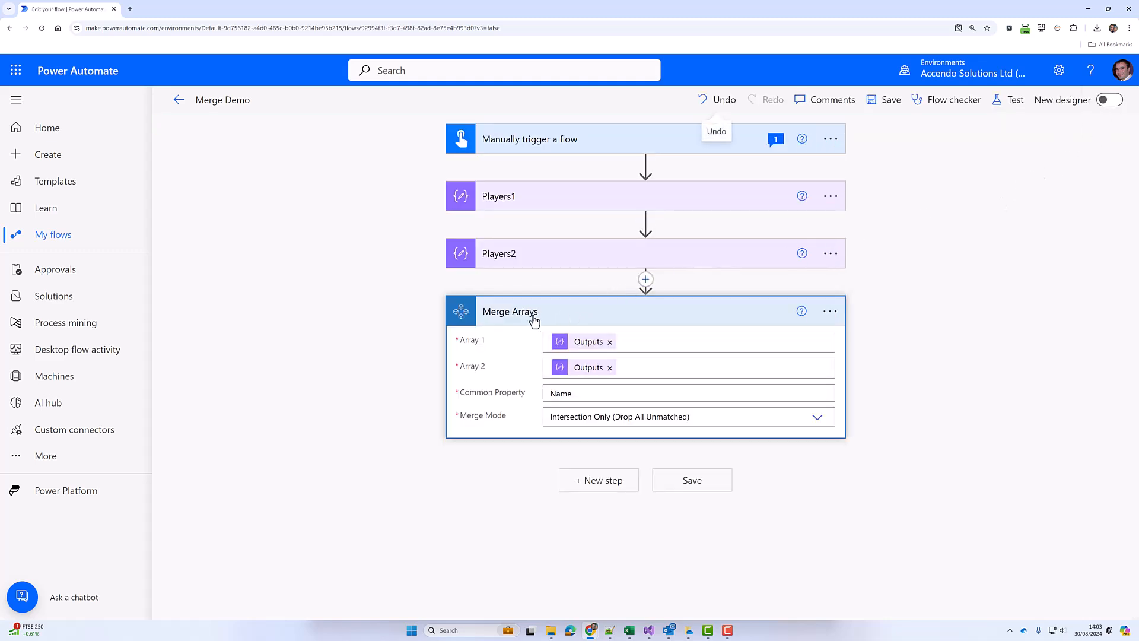
- Collapse the Merge Arrays card so the four steps show in compact form
left_click(509, 311)
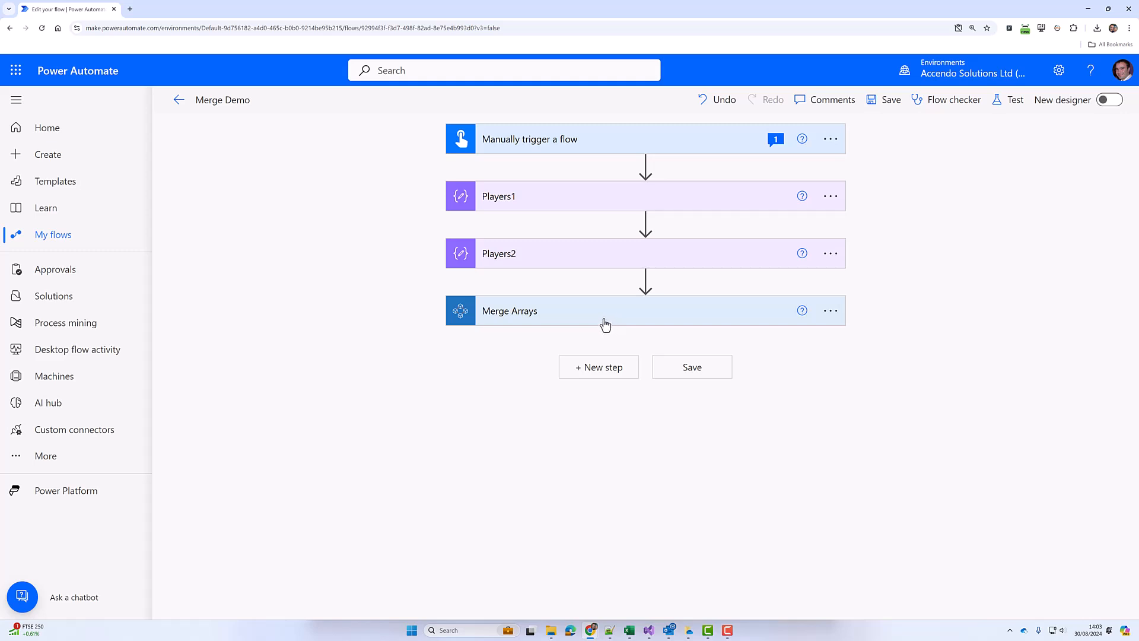
mouse_move(123, 237)
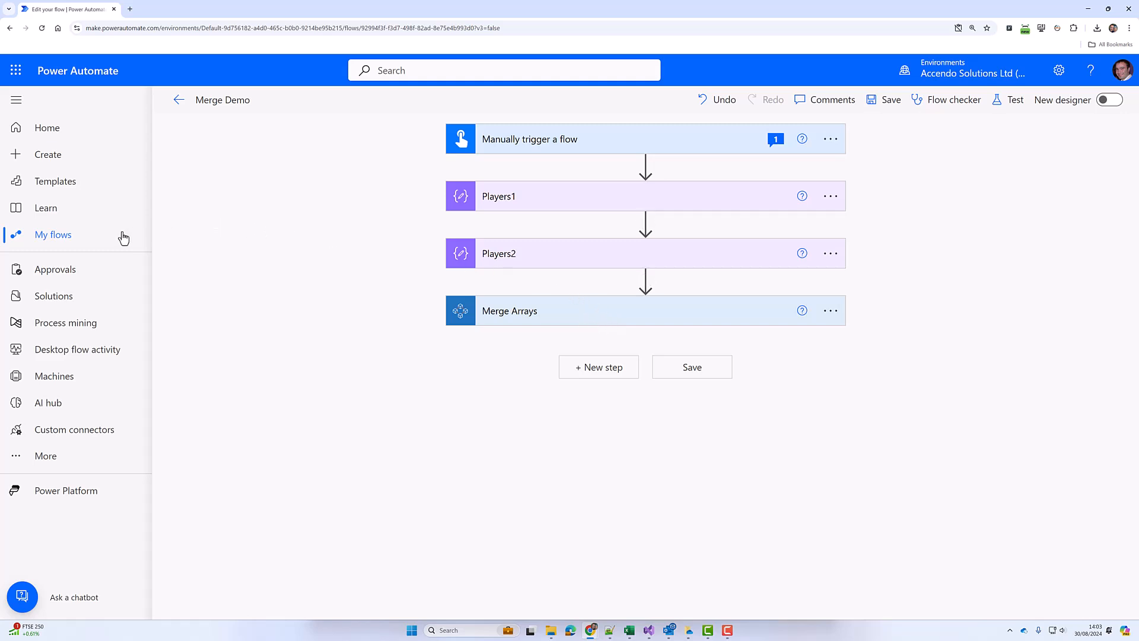
mouse_move(53, 234)
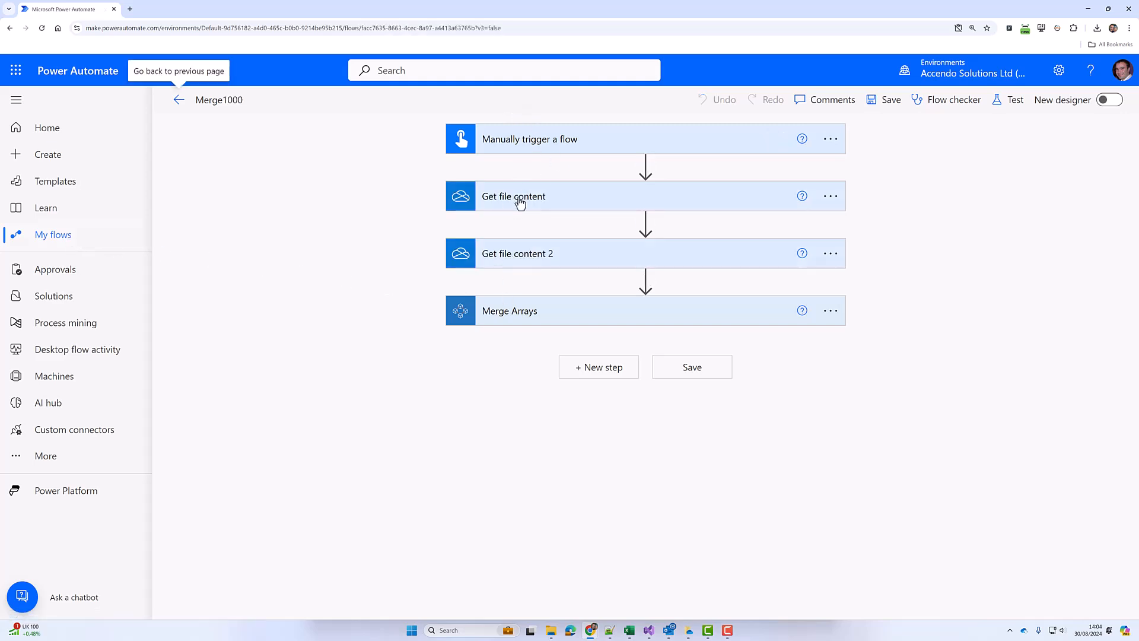
- Expand the Merge1000 steps showing OrderIDs.json and OrderValues.json merged on OrderID
left_click(513, 196)
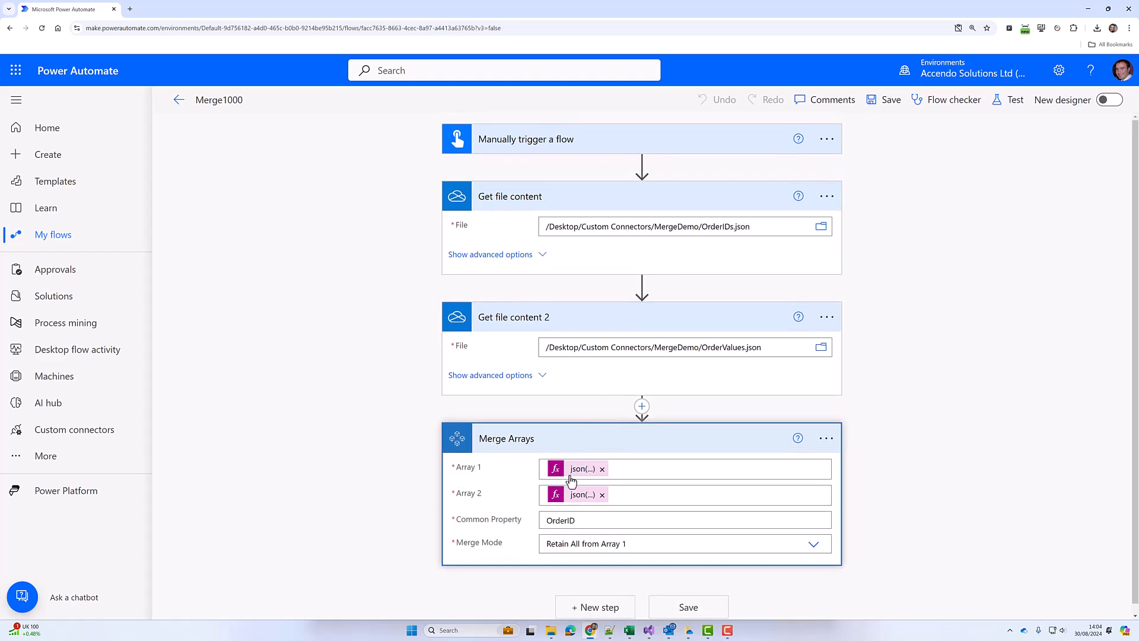
mouse_move(577, 505)
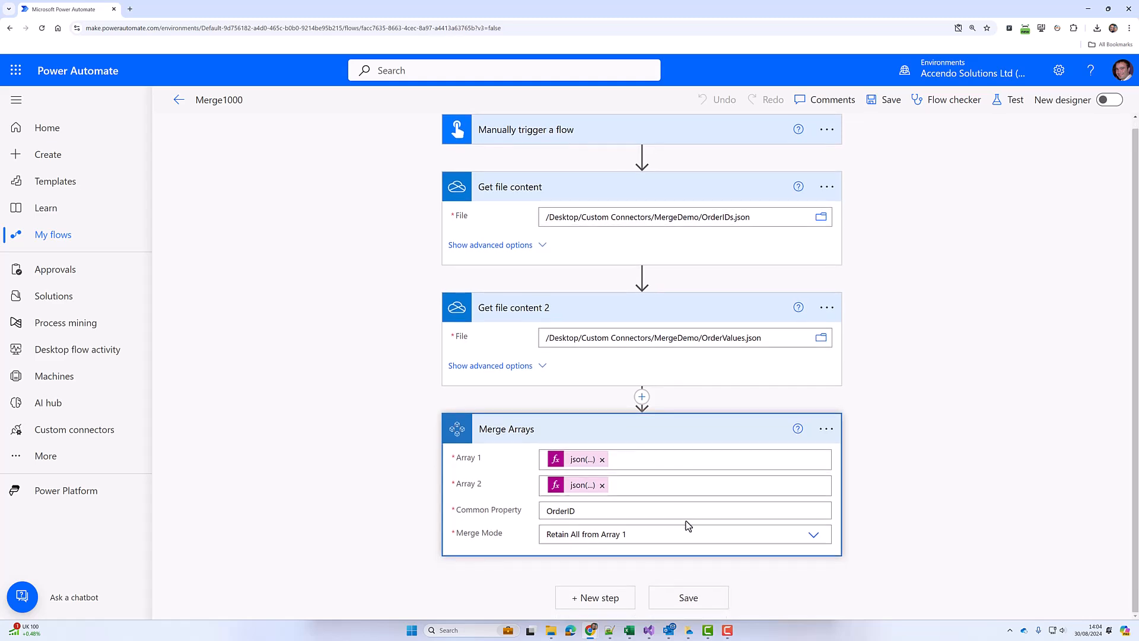
- Run a manual test of the Merge1000 flow so all four steps succeed
left_click(1015, 100)
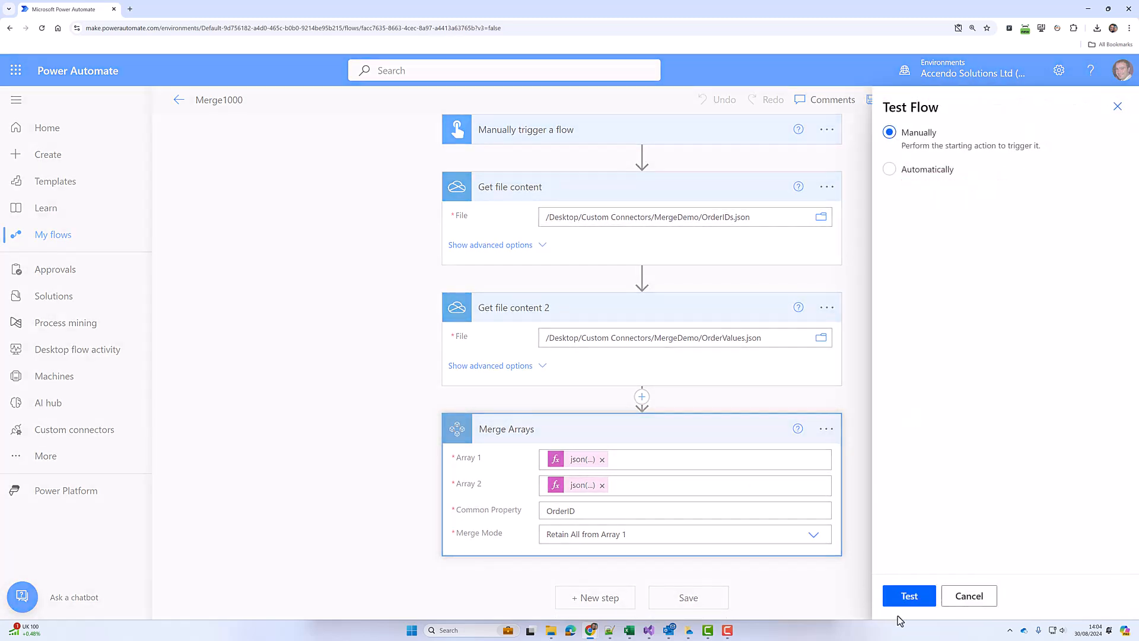
left_click(908, 595)
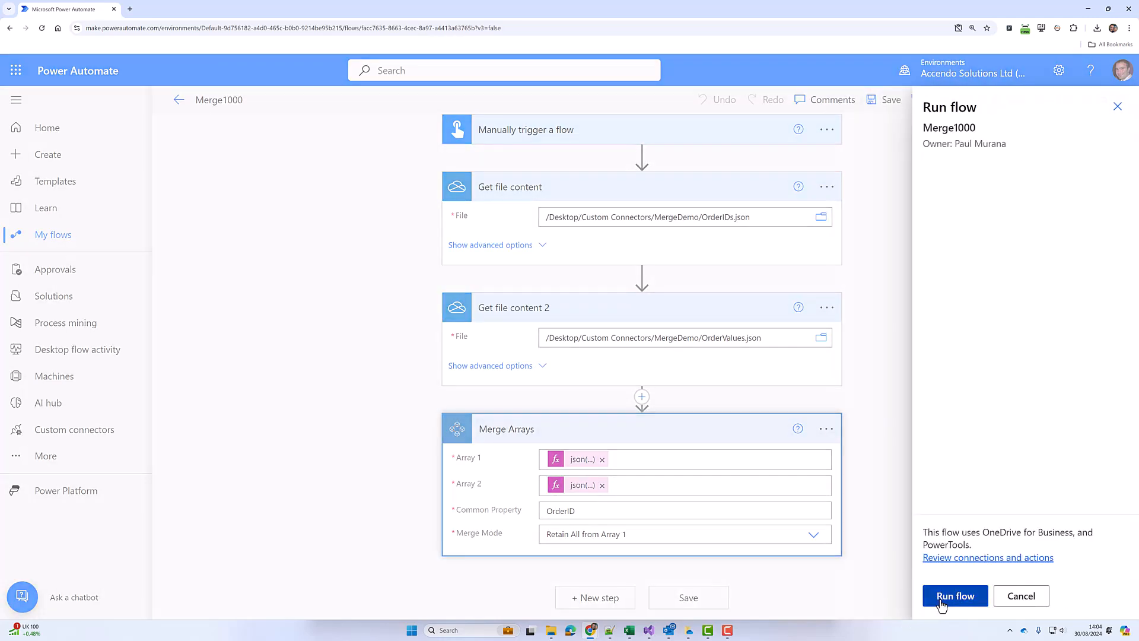
left_click(954, 596)
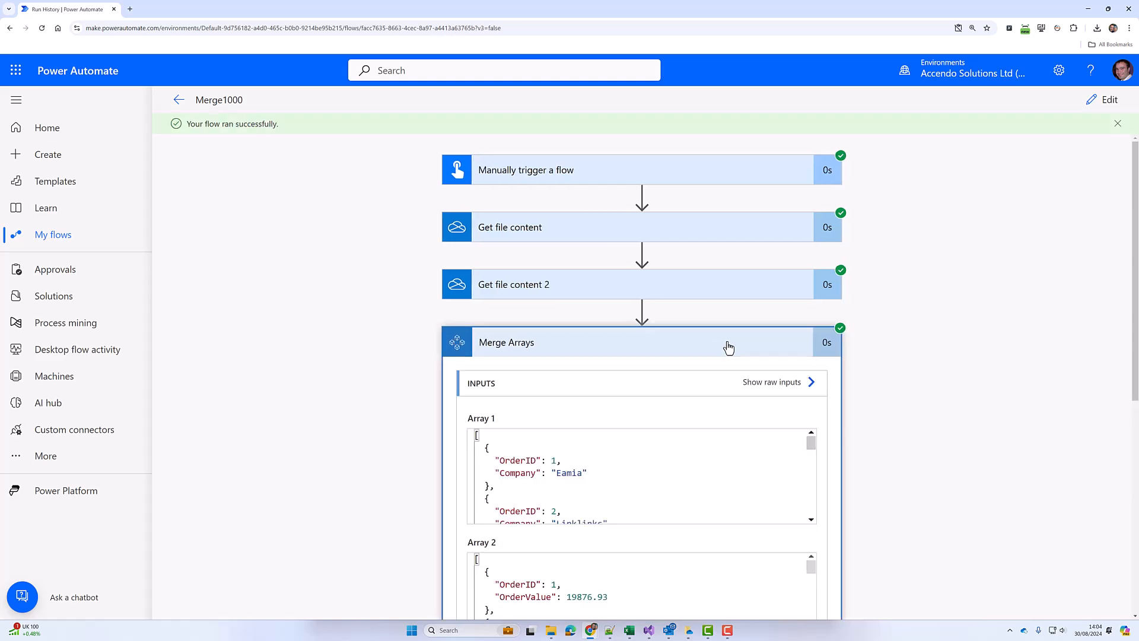
- View the raw merged order output with processing time, then close the panel
scroll("down", 3)
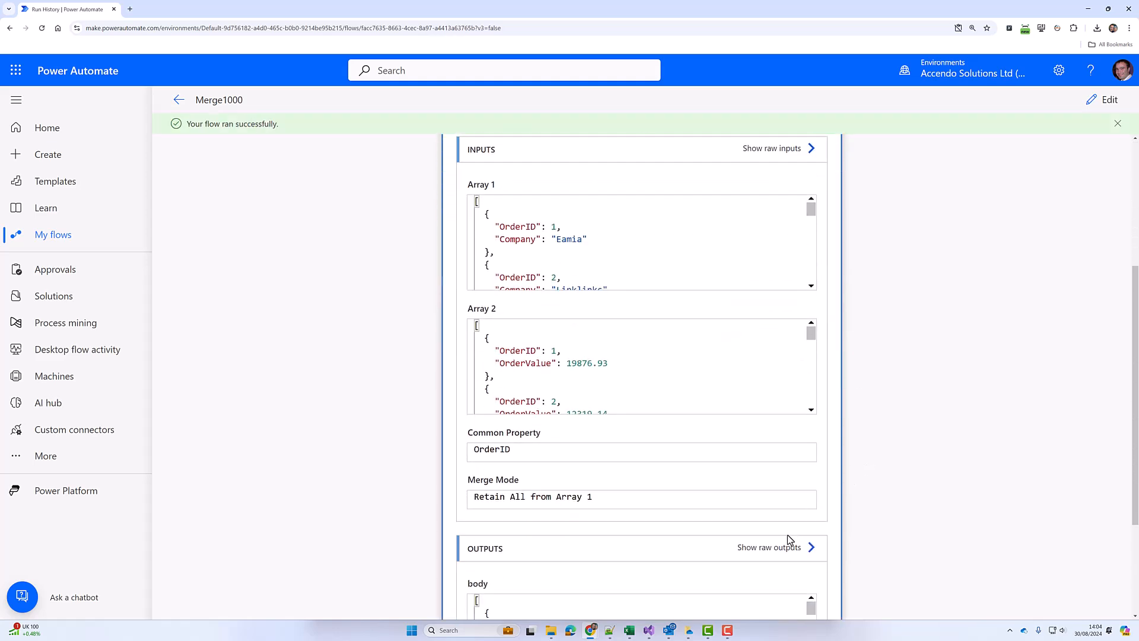
left_click(769, 547)
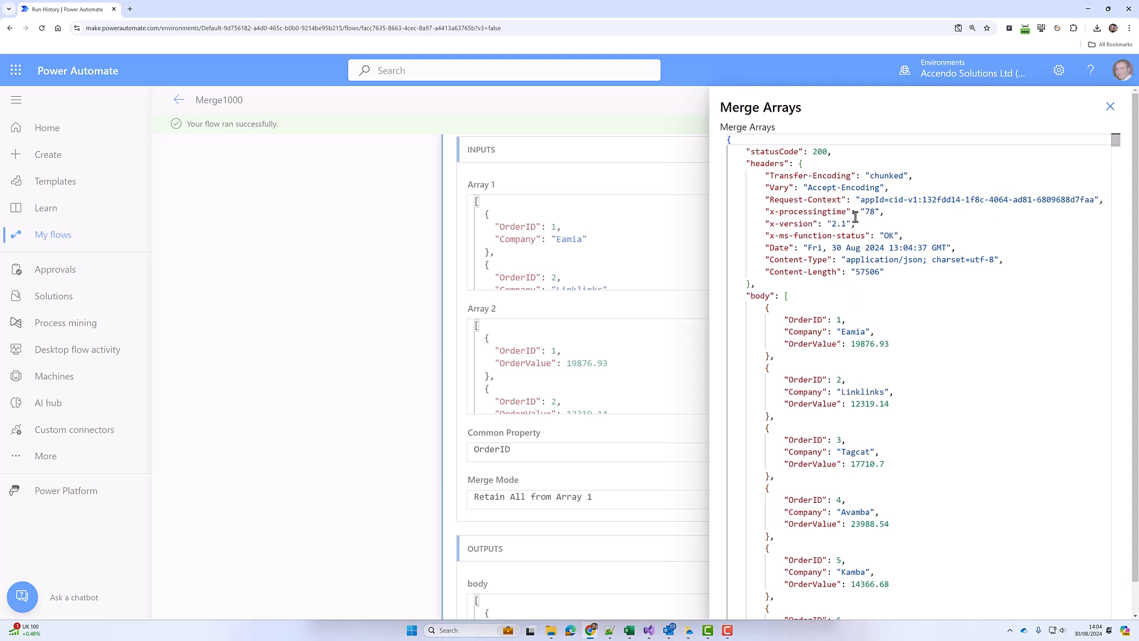
double_click(870, 211)
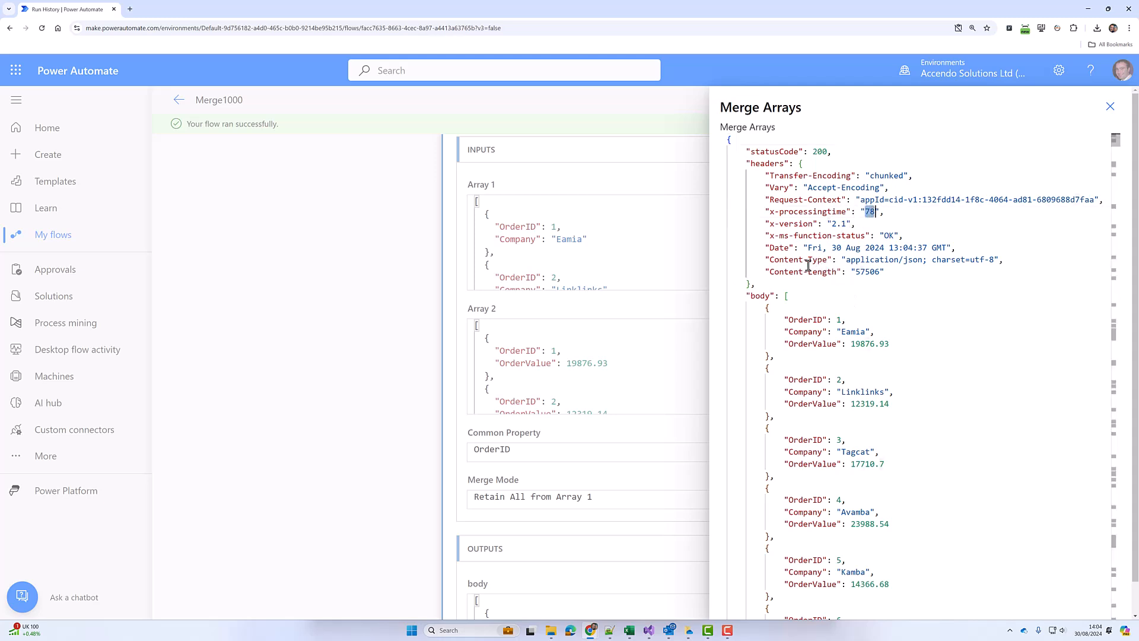
left_click(1110, 105)
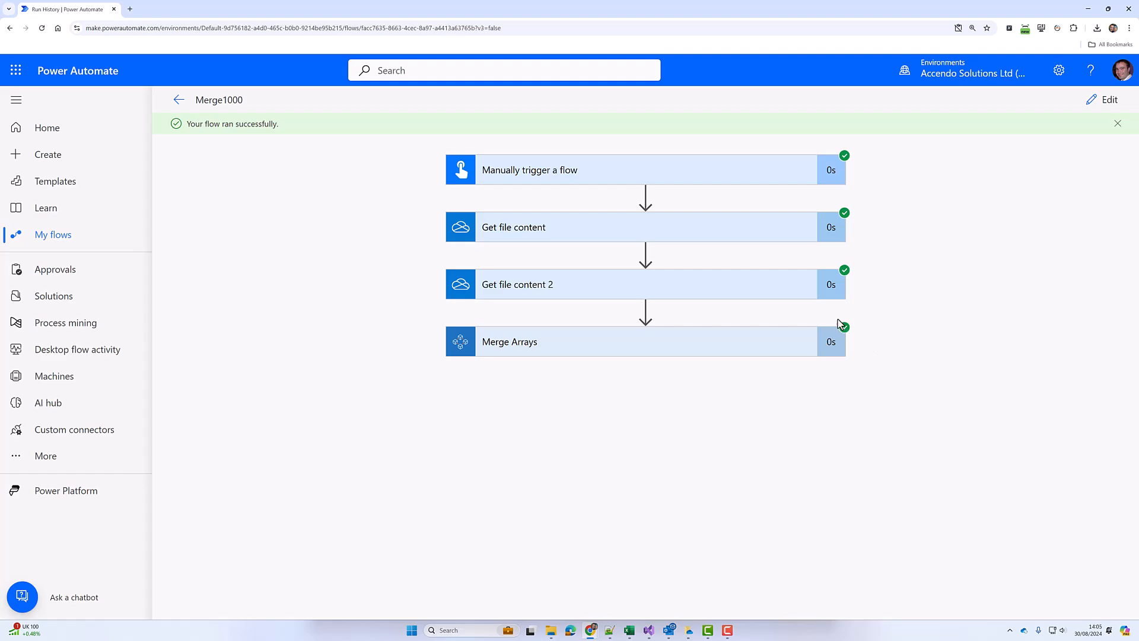
mouse_move(546, 208)
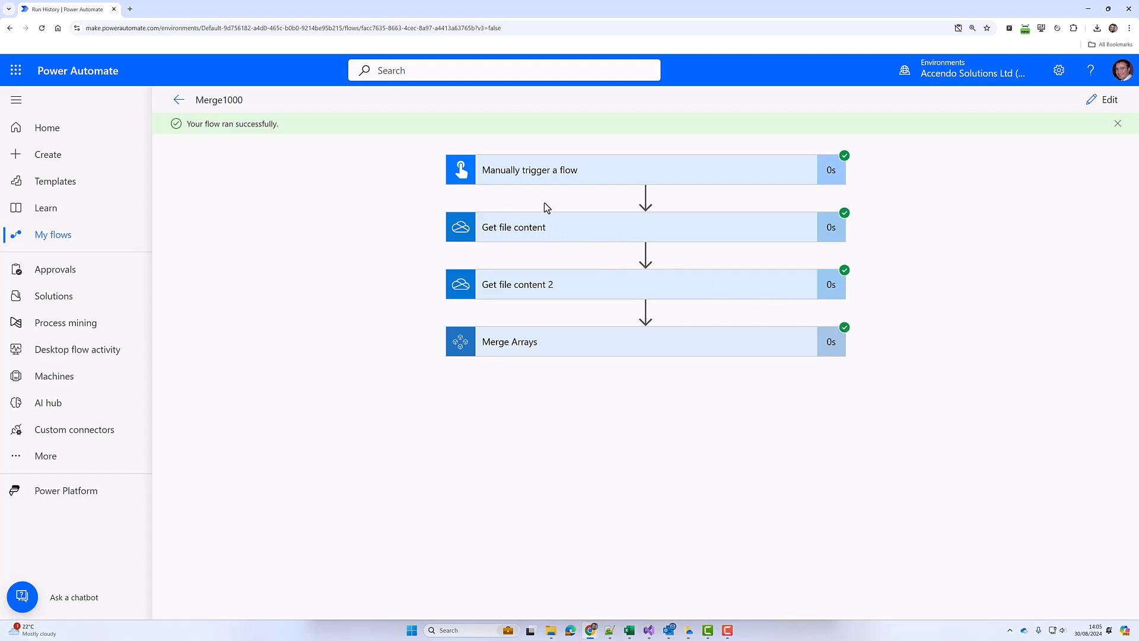